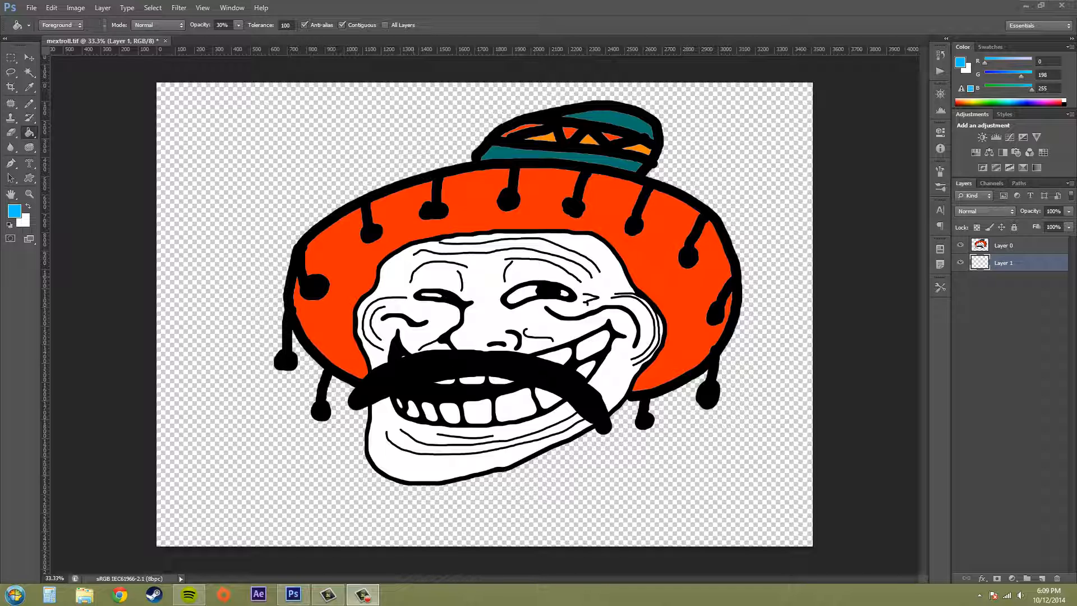
mouse_move(1043, 398)
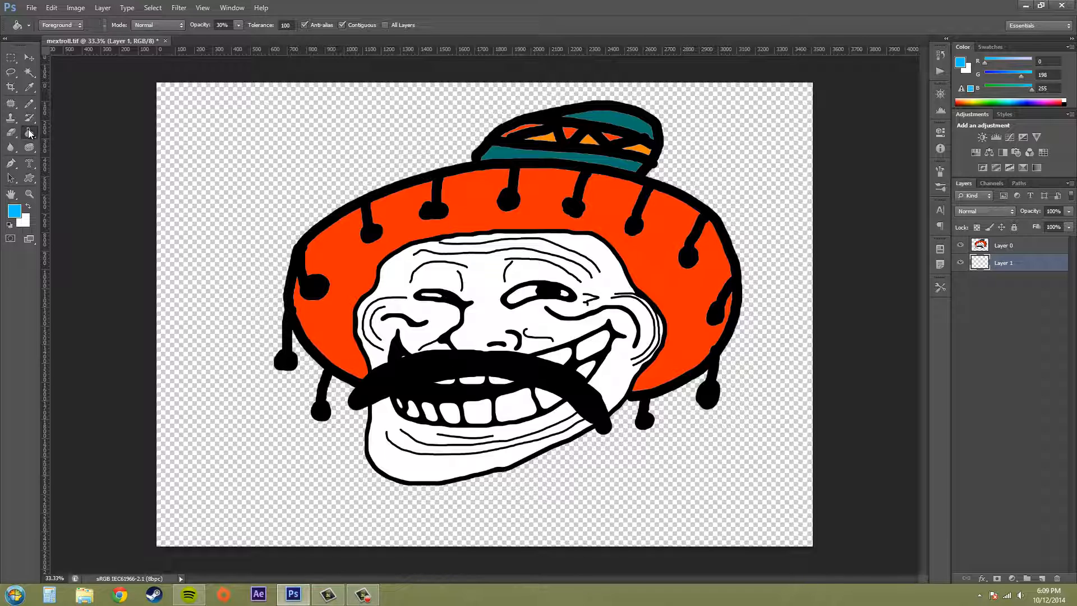
Fill Layer 1 with bright blue using Paint Bucket at 100% opacity, Foreground source.
left_click(29, 132)
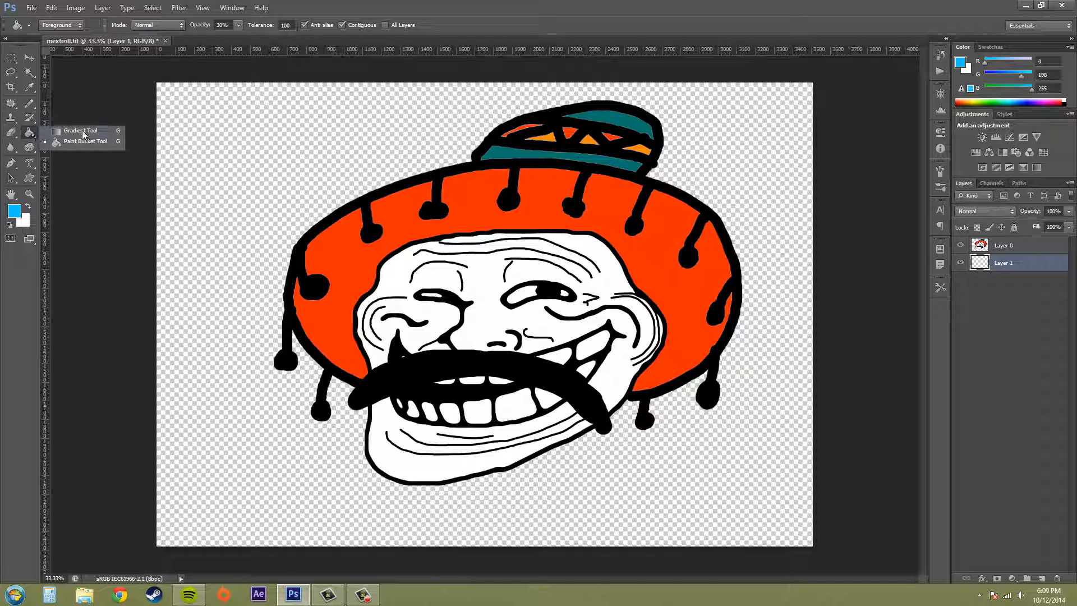
mouse_move(85, 145)
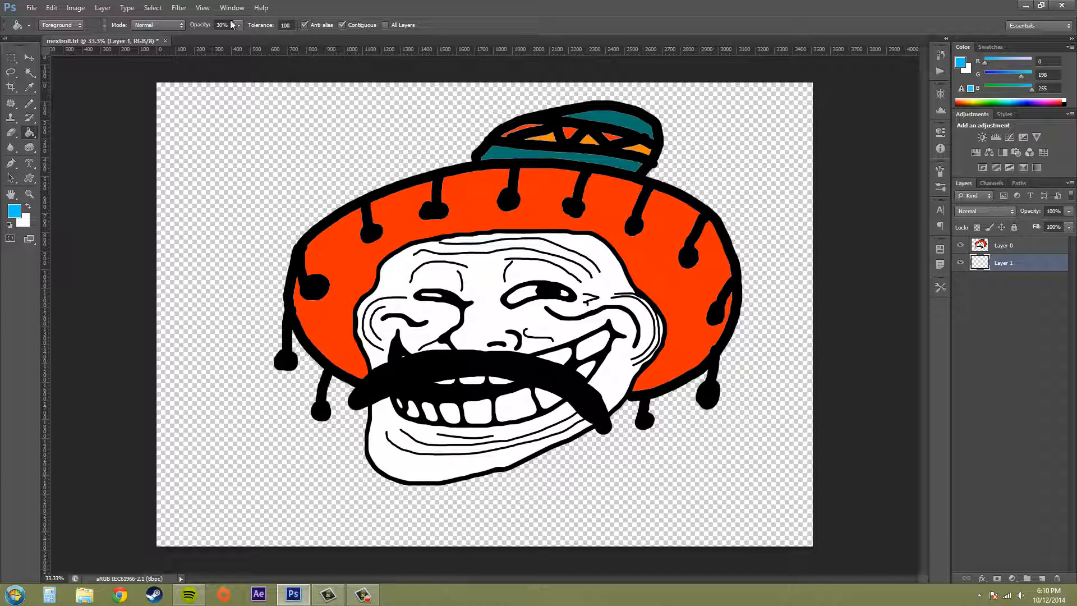
left_click(60, 25)
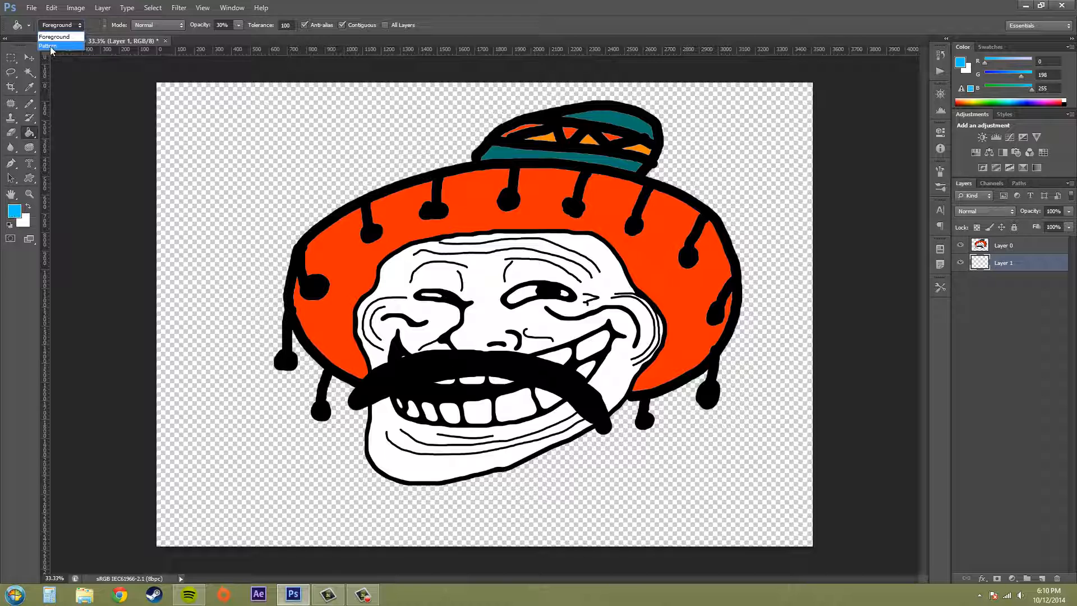
left_click(48, 46)
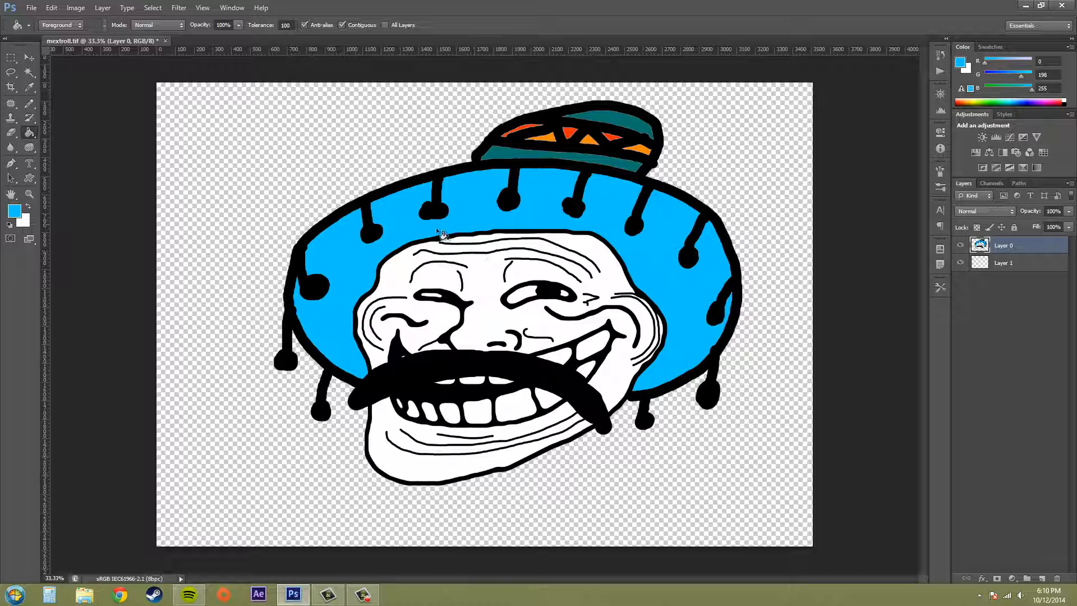
left_click(463, 247)
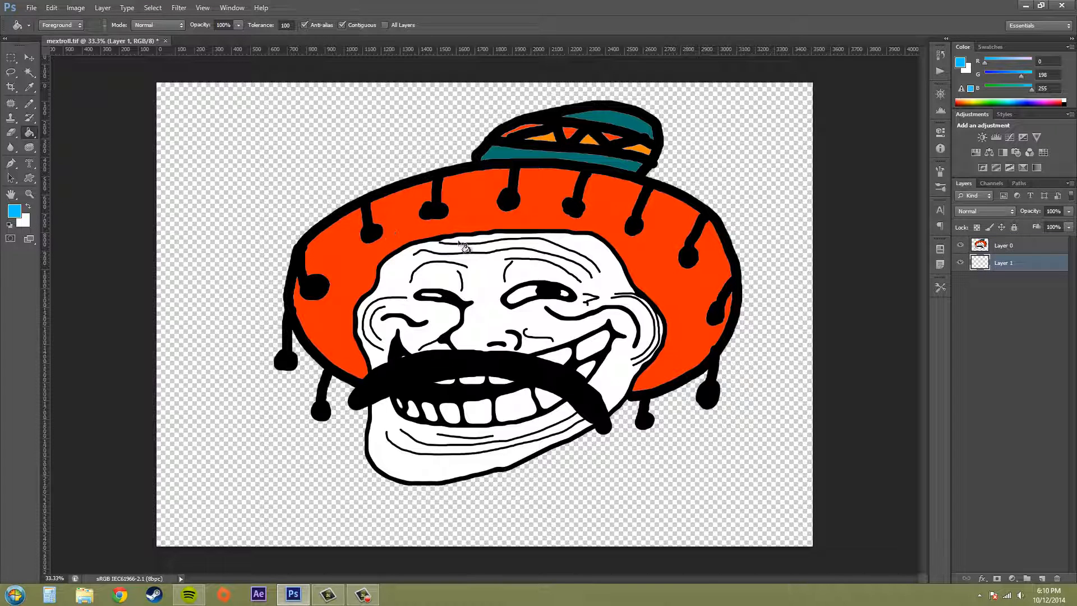
left_click(1007, 263)
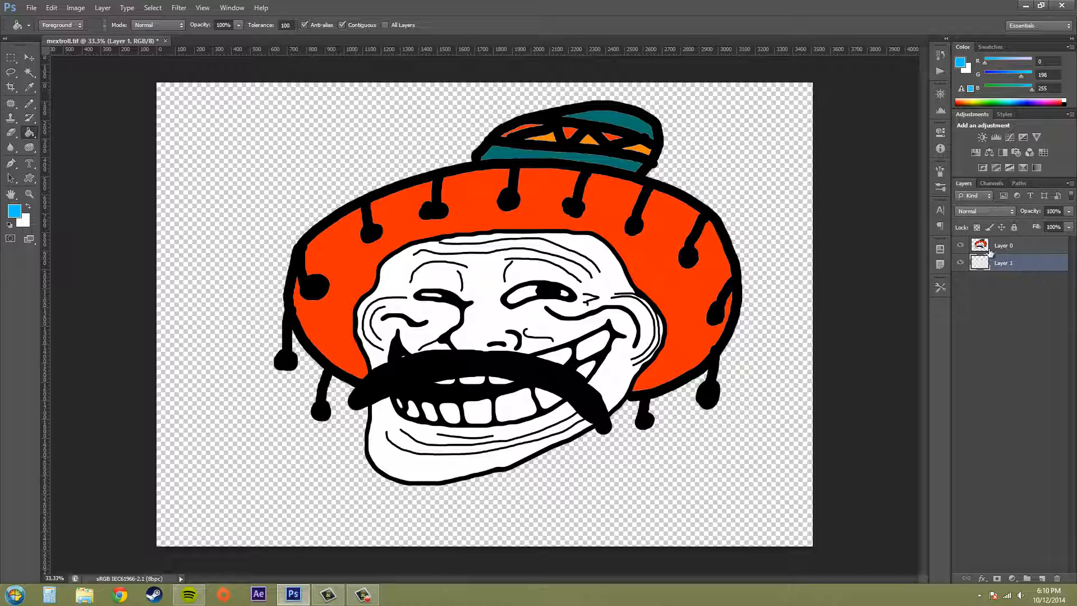
left_click(275, 169)
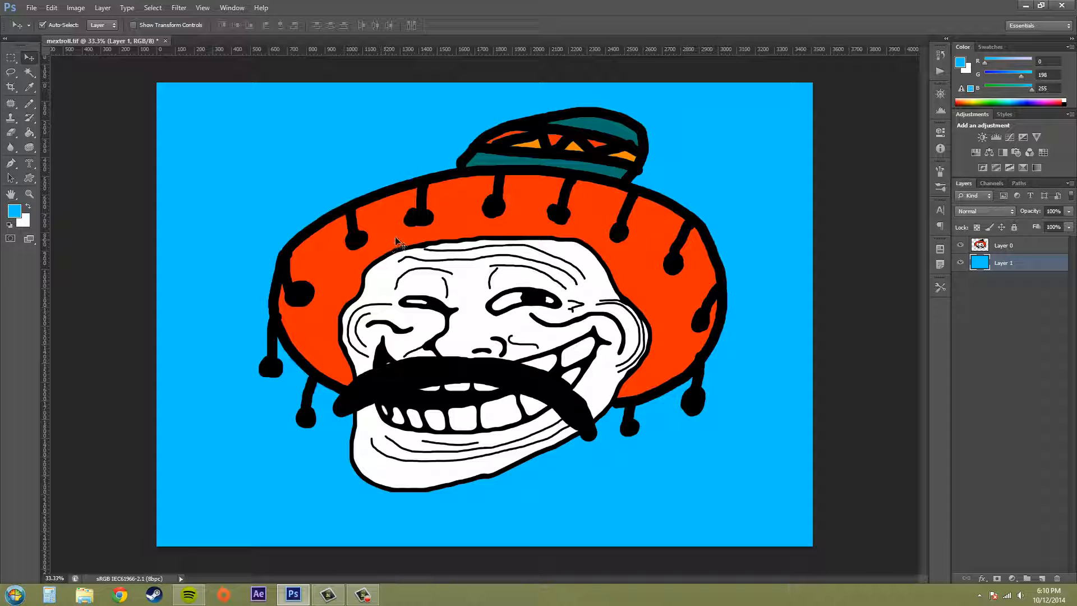
mouse_move(560, 152)
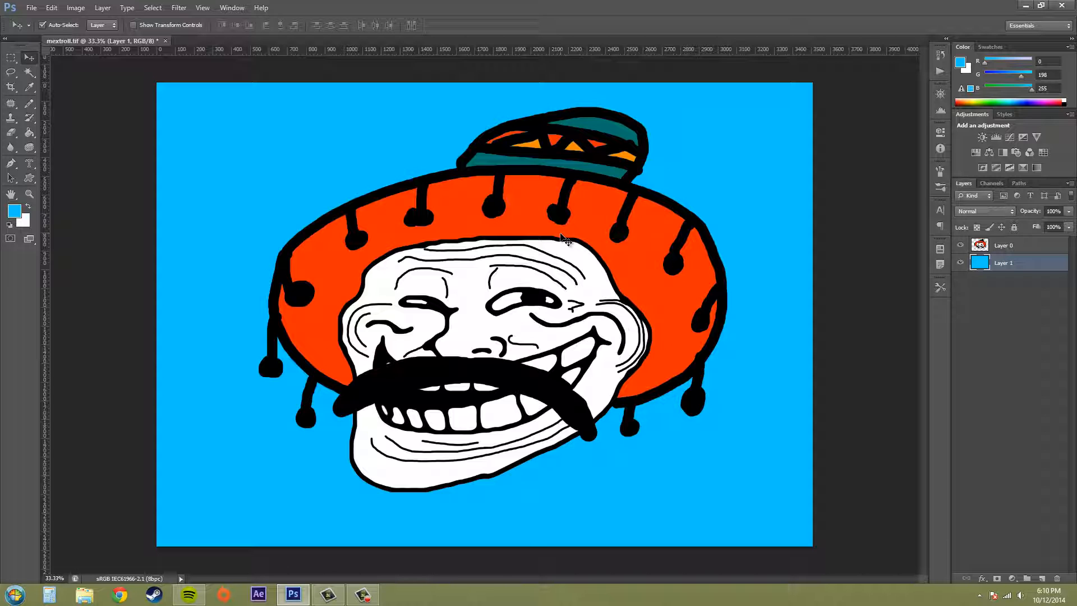
mouse_move(676, 308)
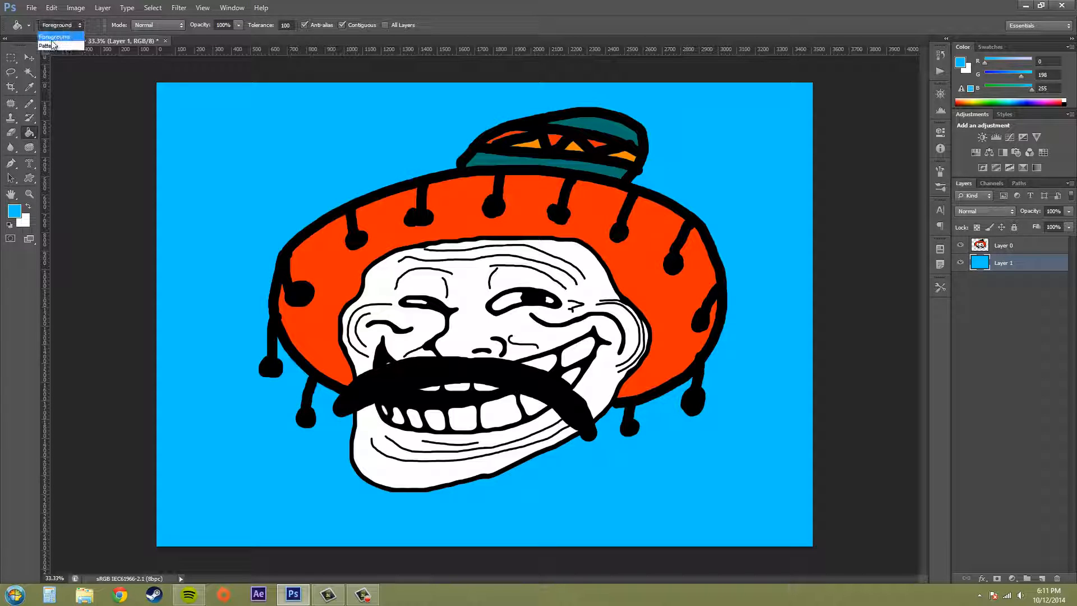
left_click(46, 45)
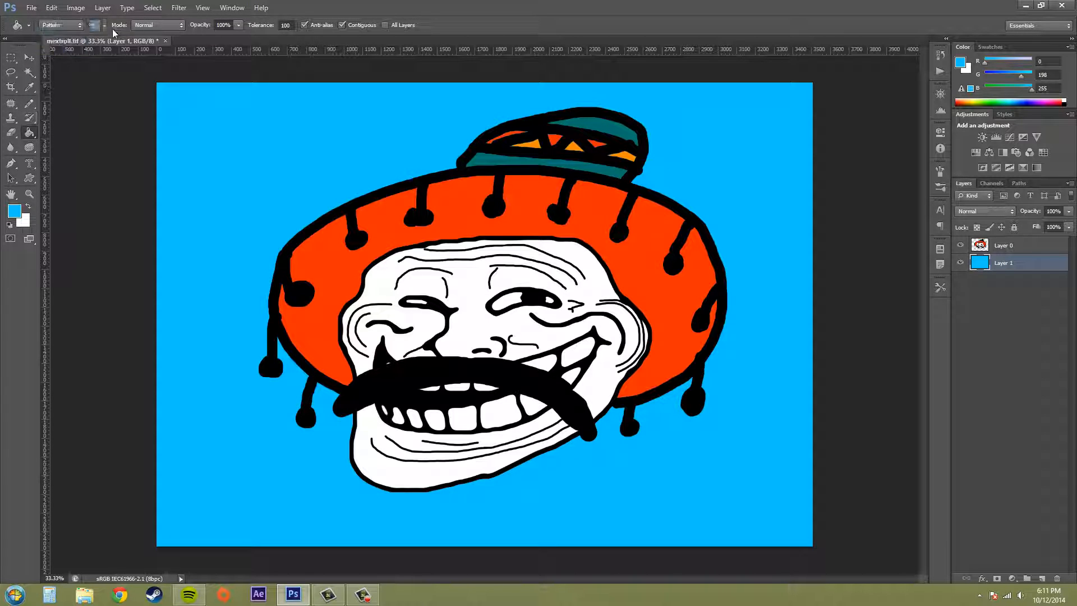
left_click(94, 26)
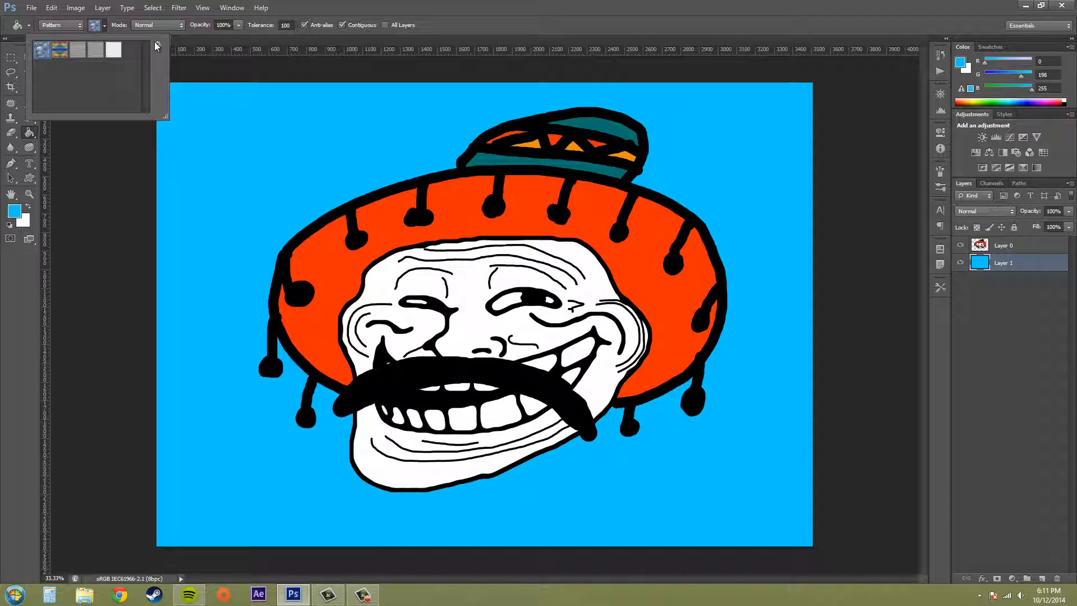
left_click(157, 44)
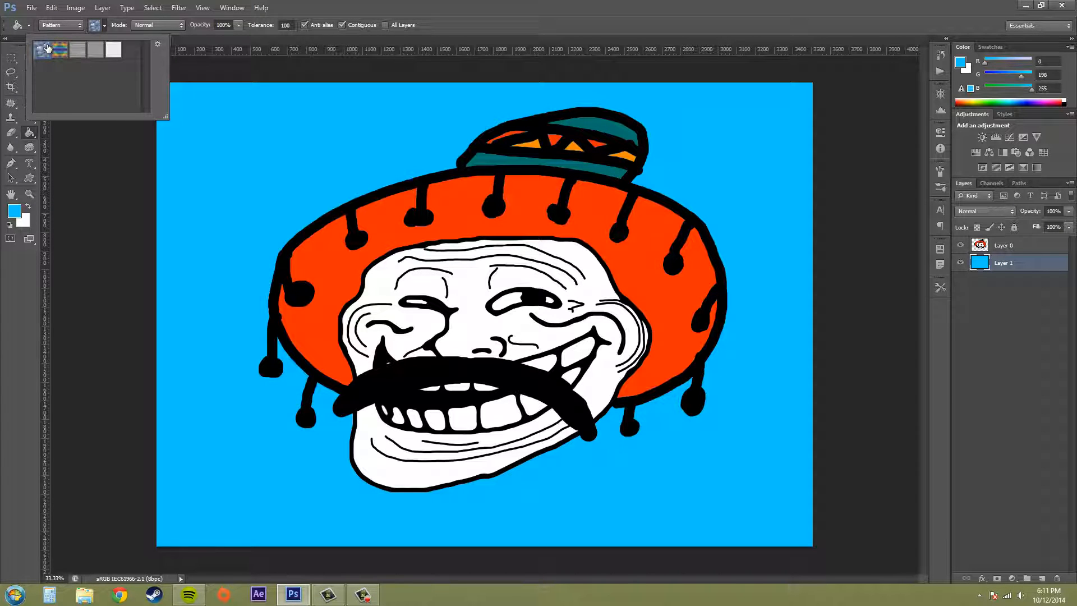
left_click(460, 217)
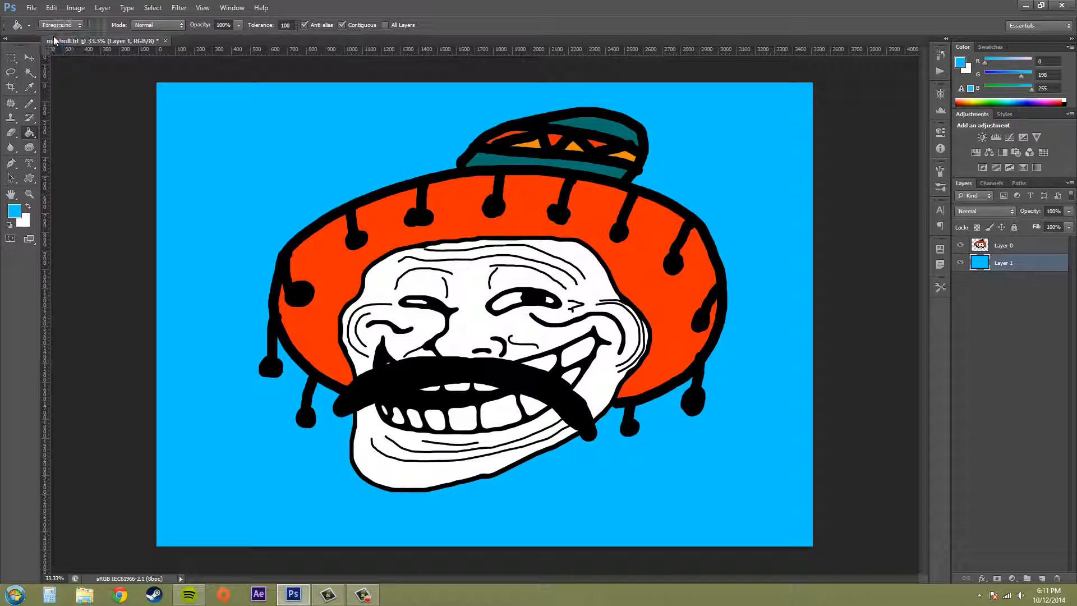
Refill Layer 1 with the Paint Bucket at about 28% opacity for a pale blue.
left_click(159, 24)
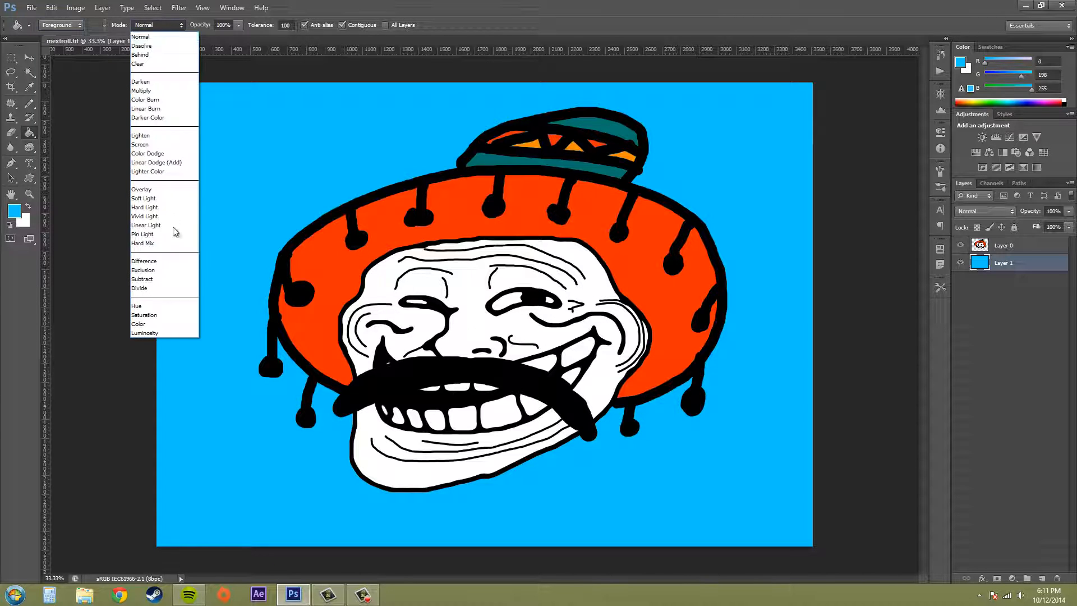
mouse_move(140, 36)
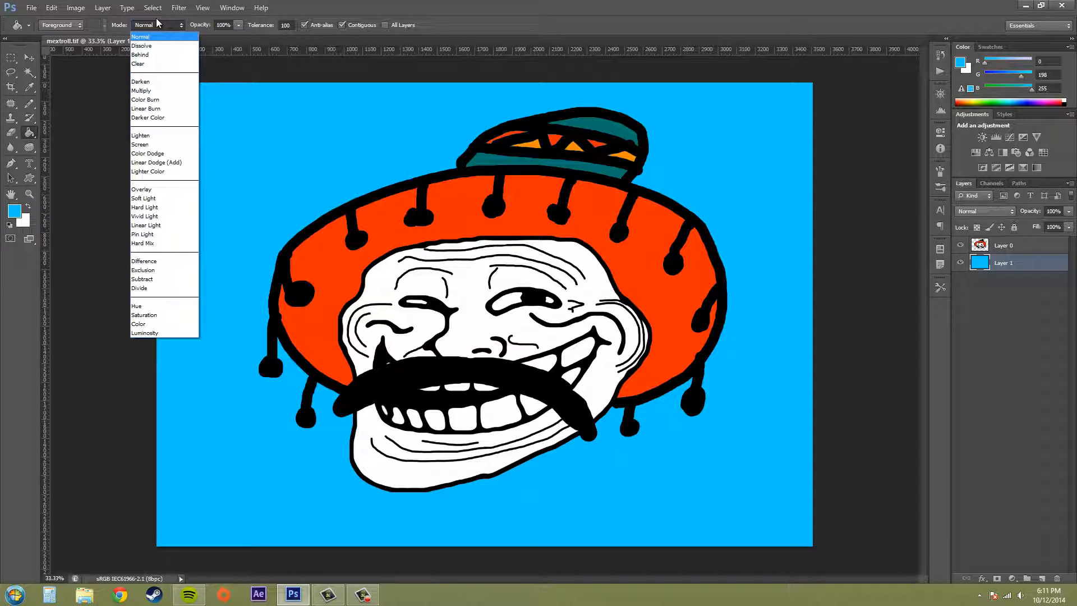
mouse_move(197, 25)
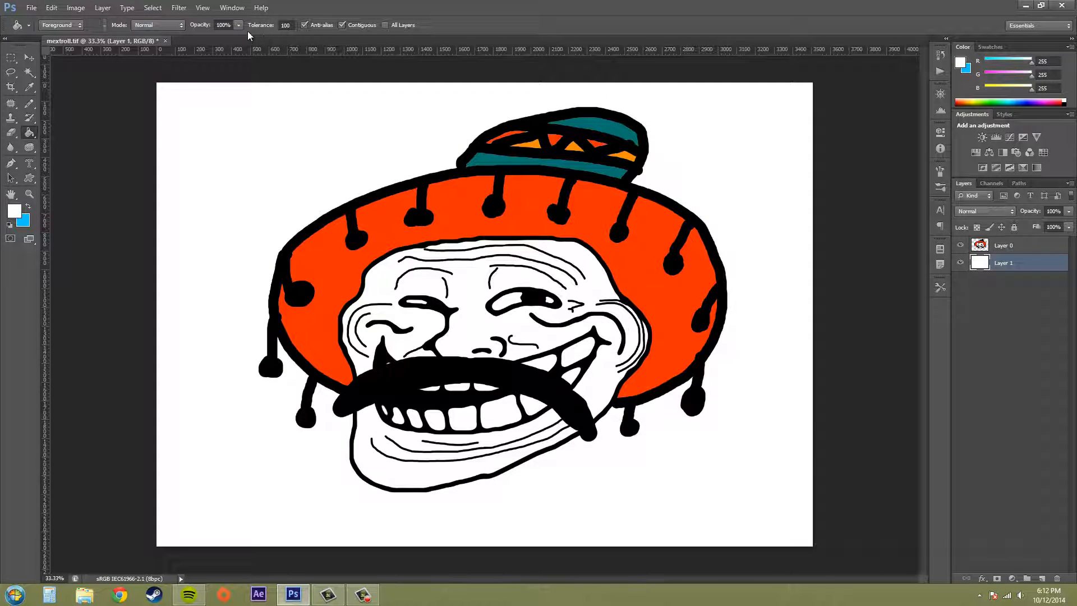
left_click(237, 25)
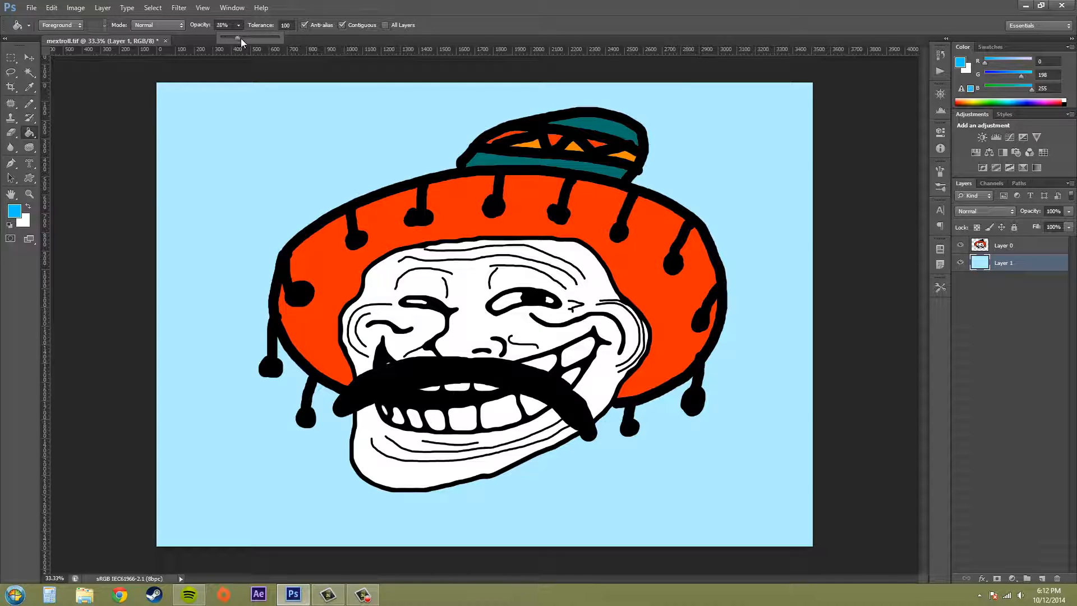
left_click_drag(236, 38, 278, 37)
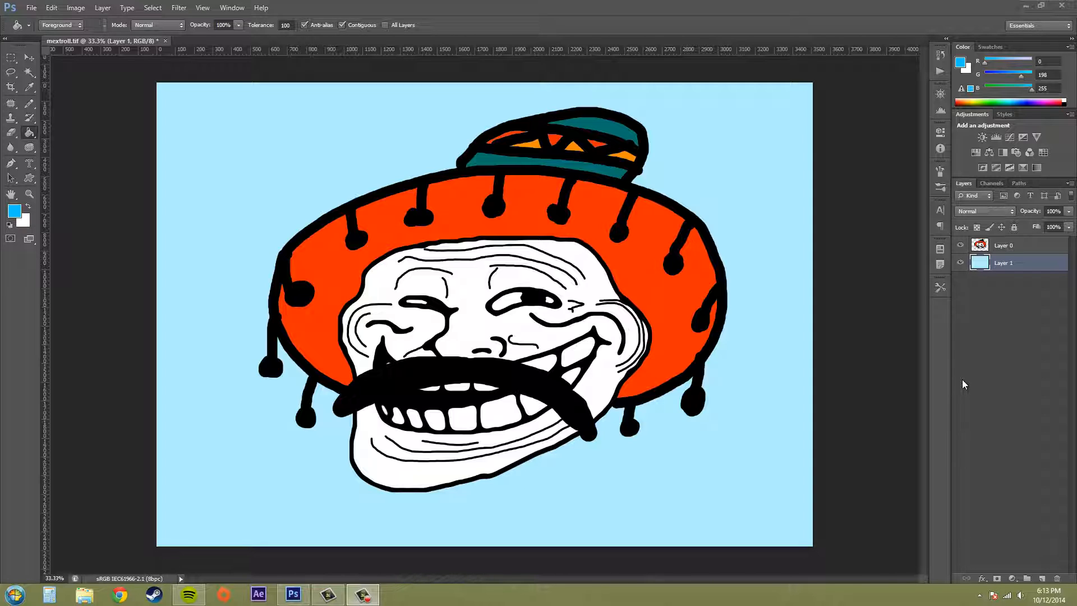
mouse_move(931, 367)
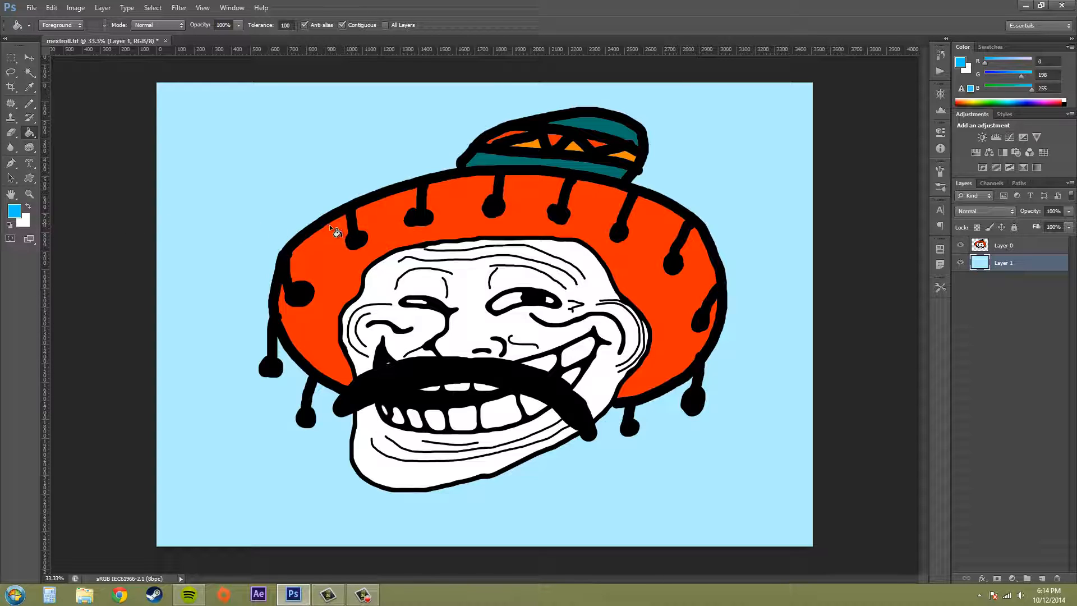
mouse_move(100, 226)
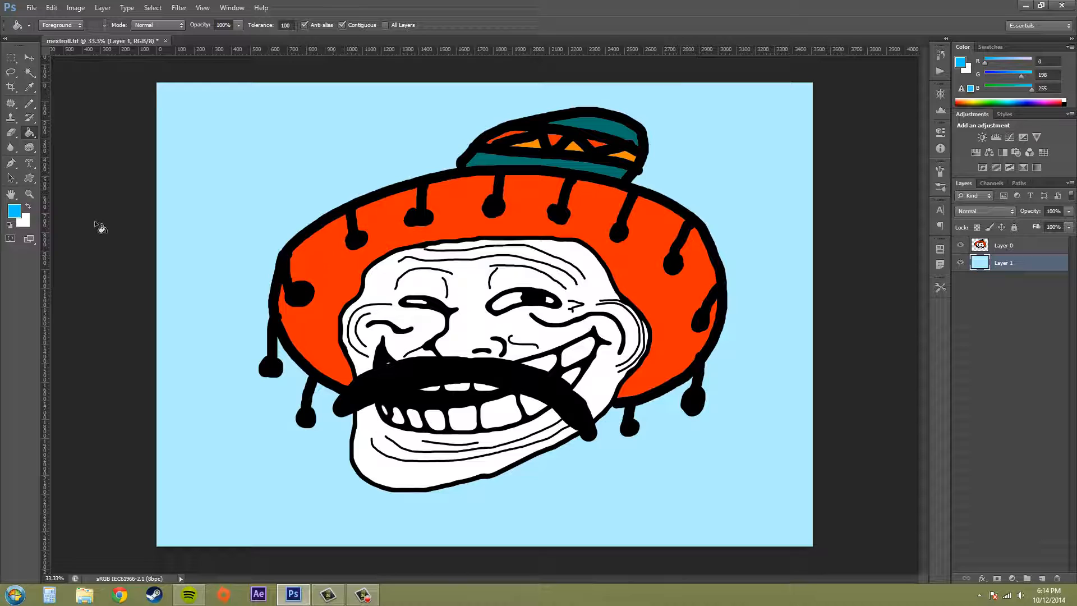
mouse_move(330, 209)
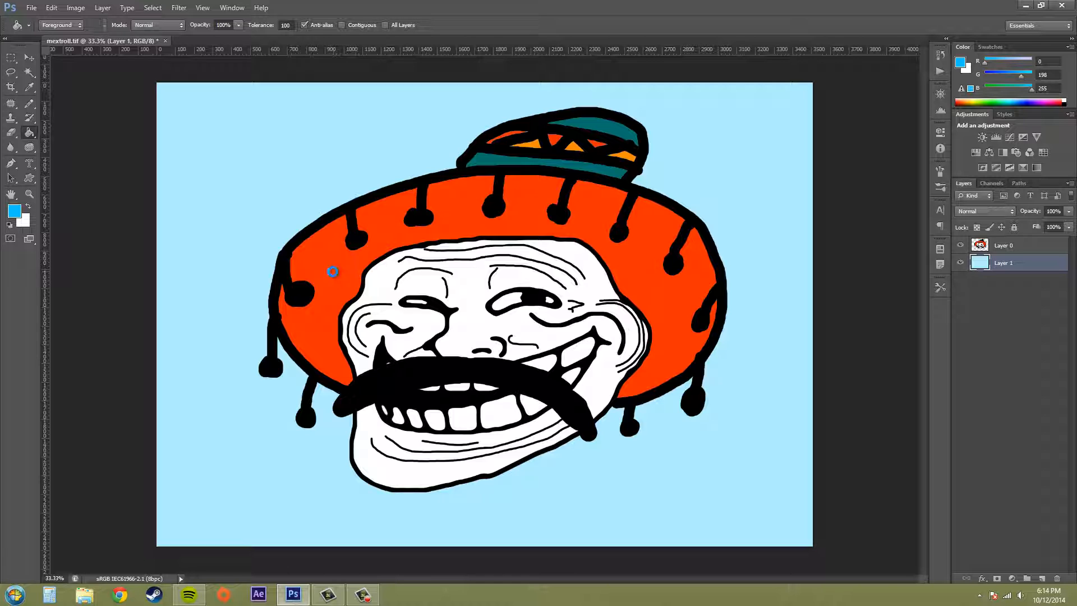
Recolor the brim on Layer 0 blue with Tolerance 30 and Contiguous checked.
left_click(333, 272)
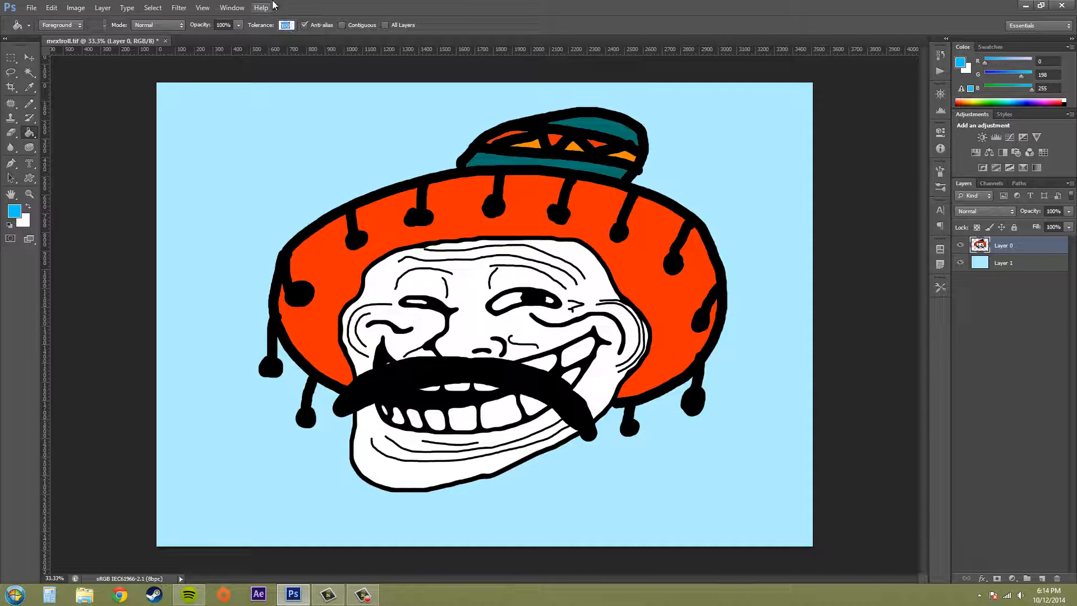
type("30")
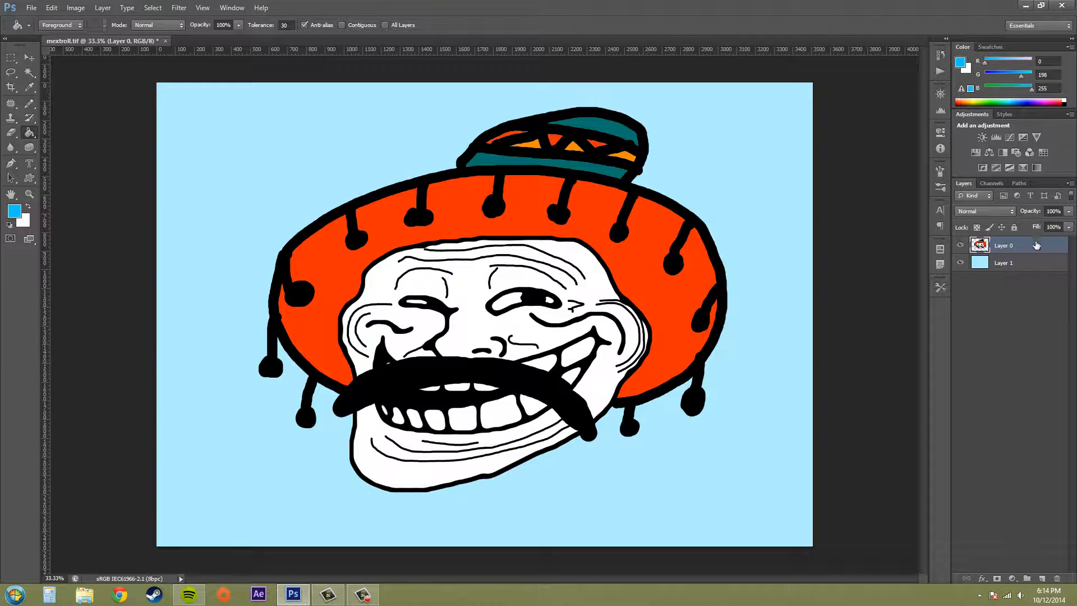
left_click(546, 161)
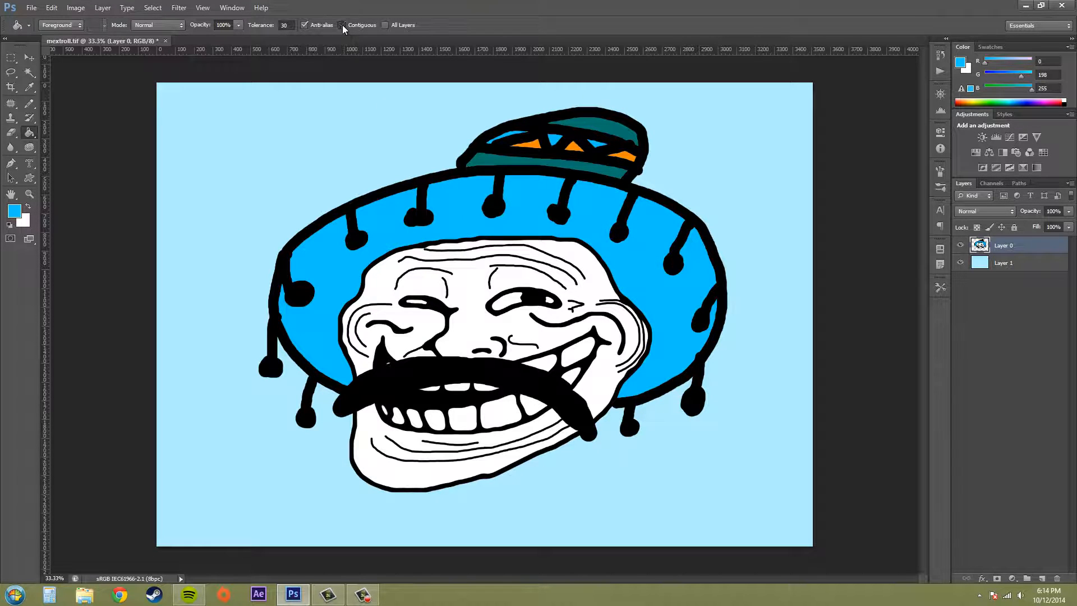
left_click(487, 202)
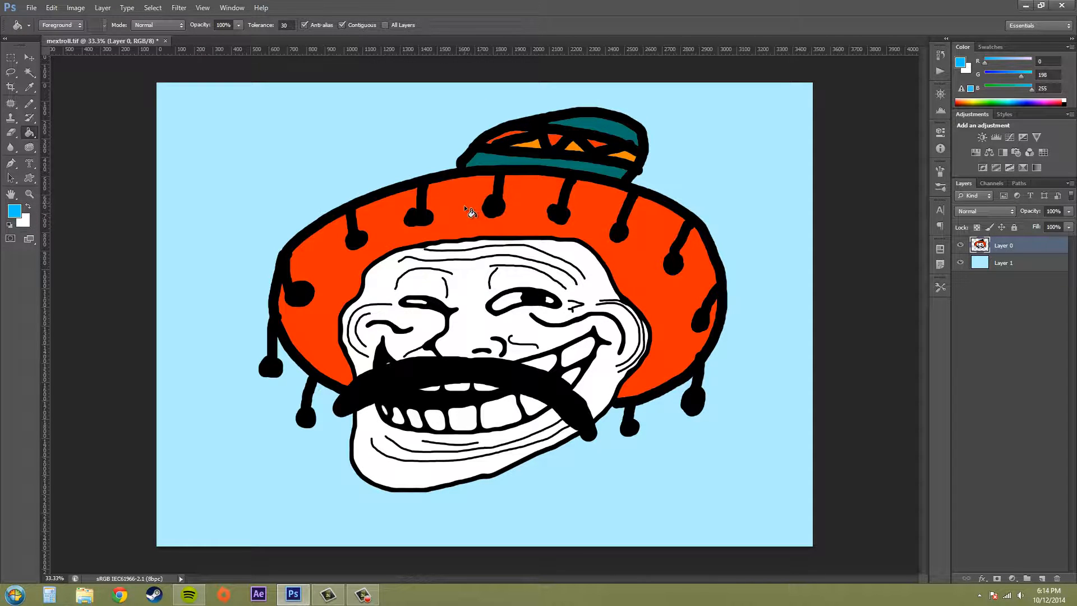
left_click(468, 210)
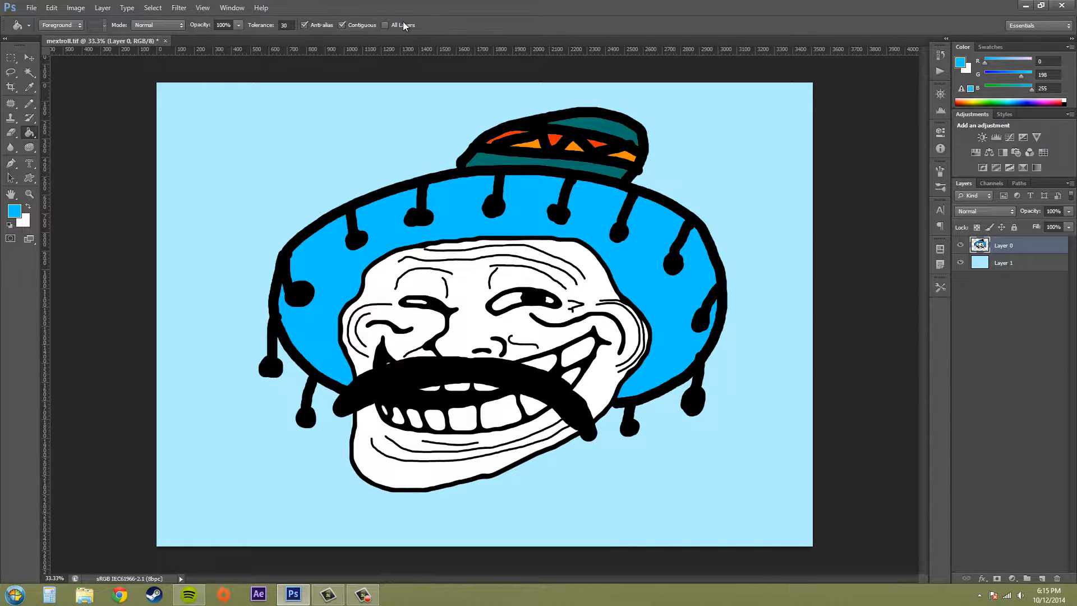
mouse_move(402, 25)
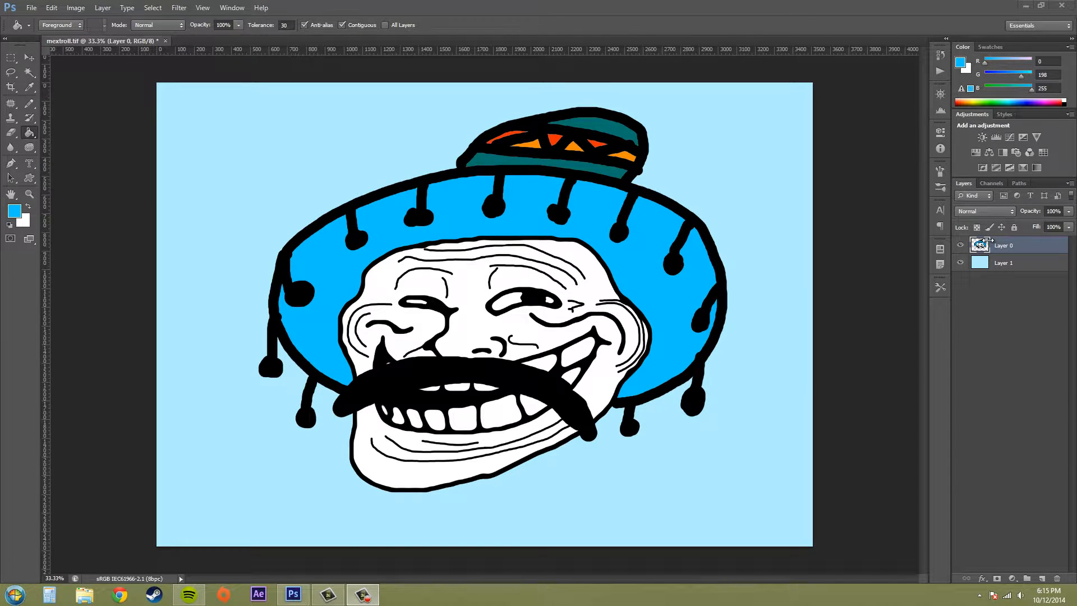
mouse_move(1004, 304)
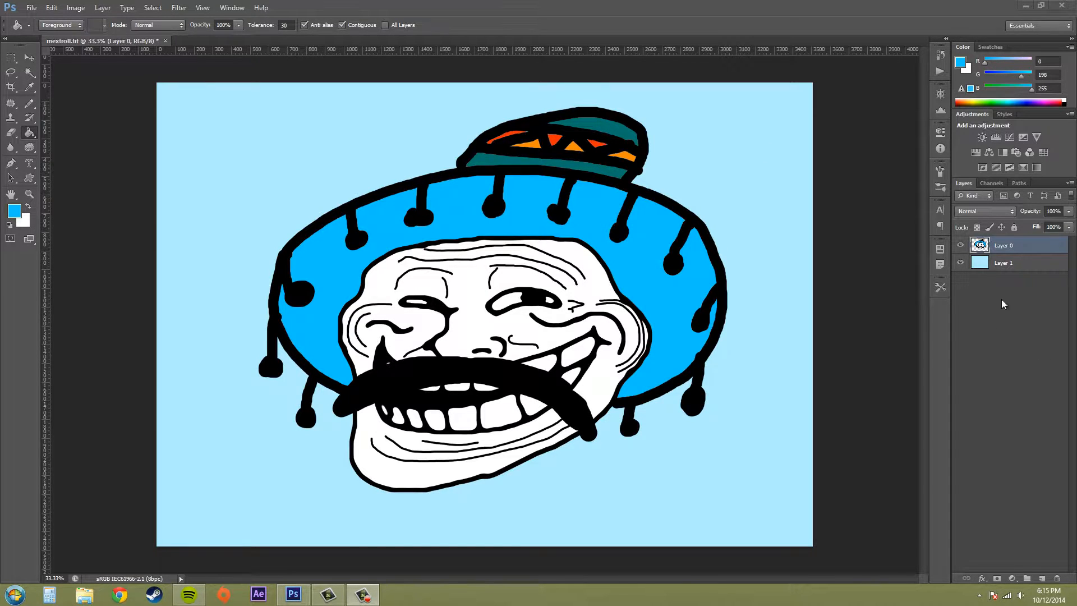